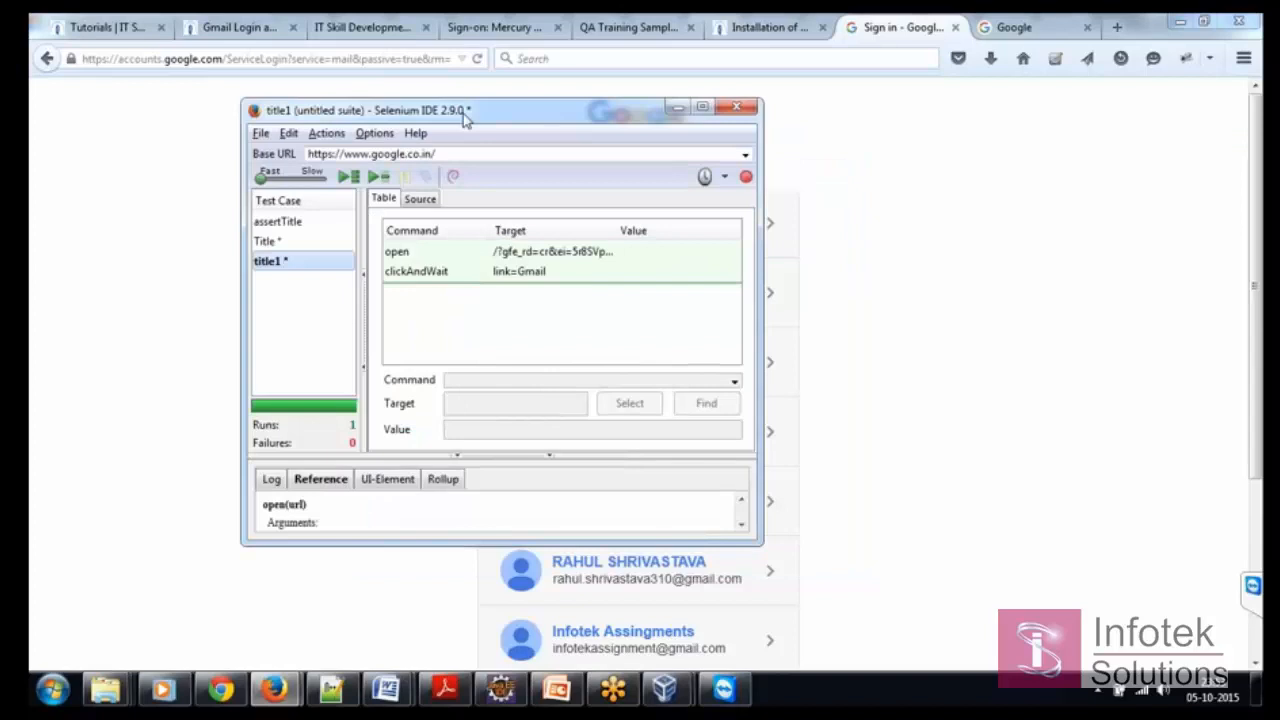
Shift the Selenium IDE window and select the empty row below clickAndWait.
drag(465, 110, 455, 125)
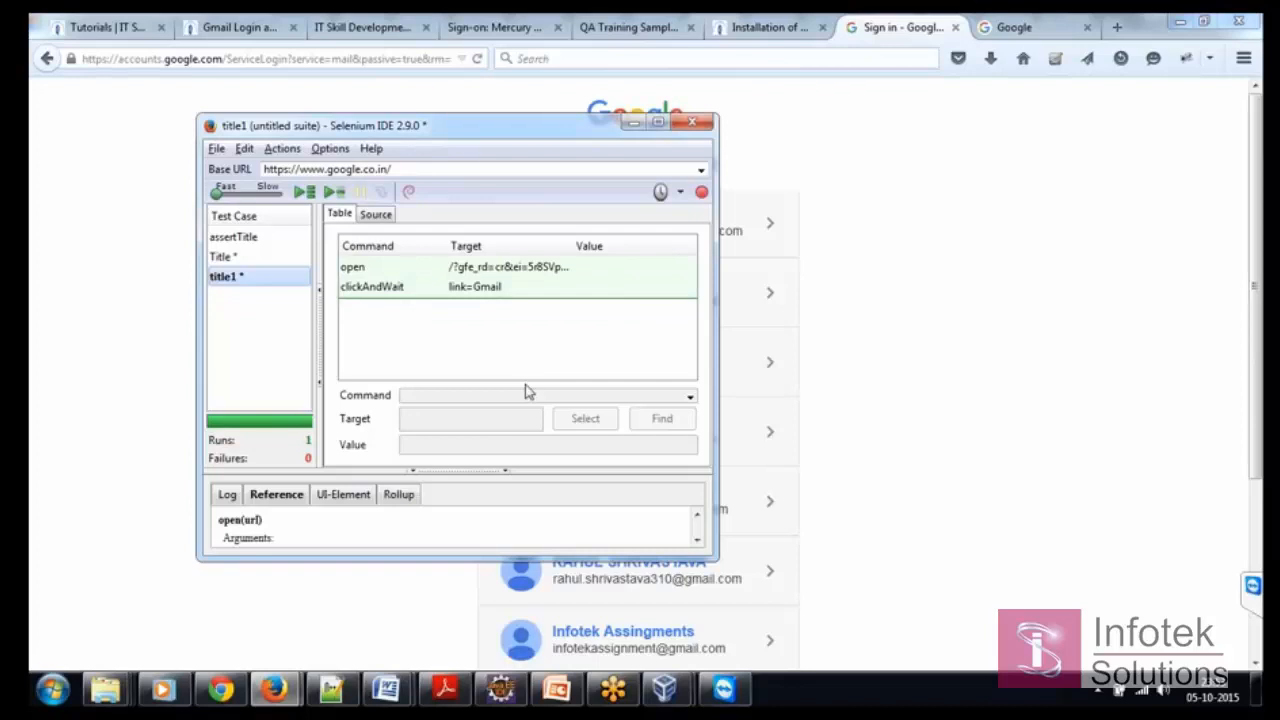
mouse_move(443, 324)
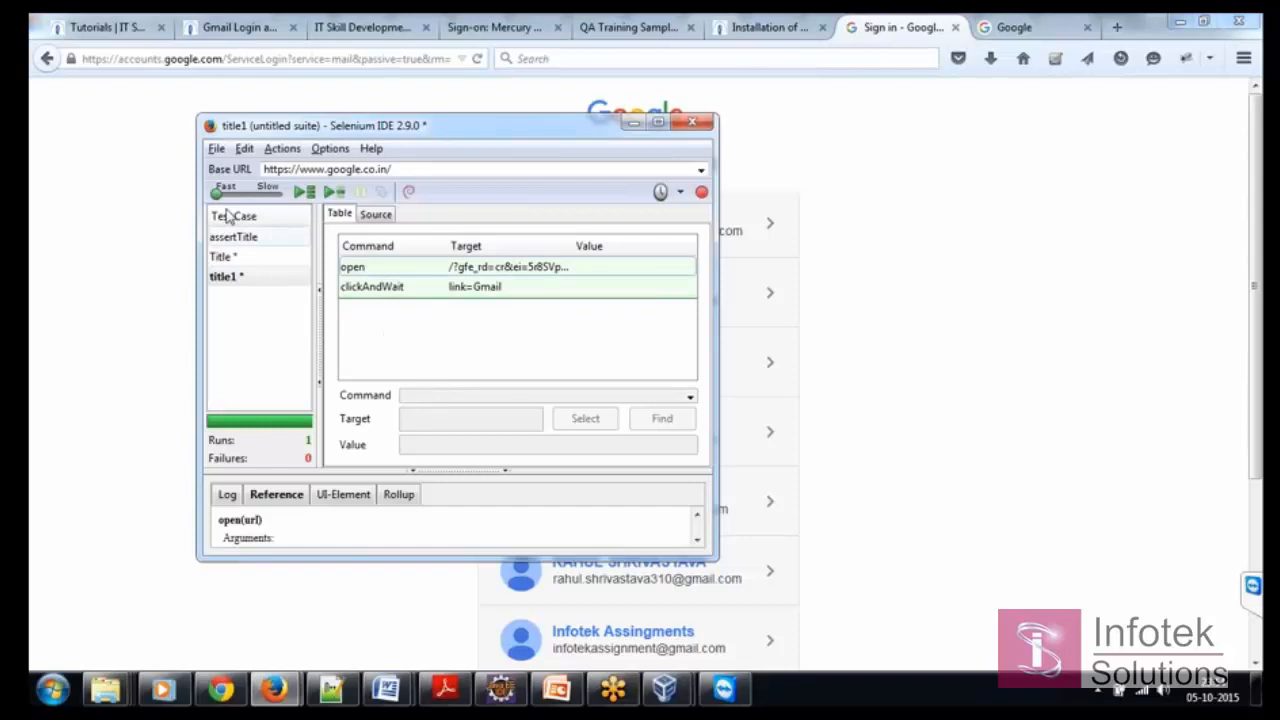
click(363, 310)
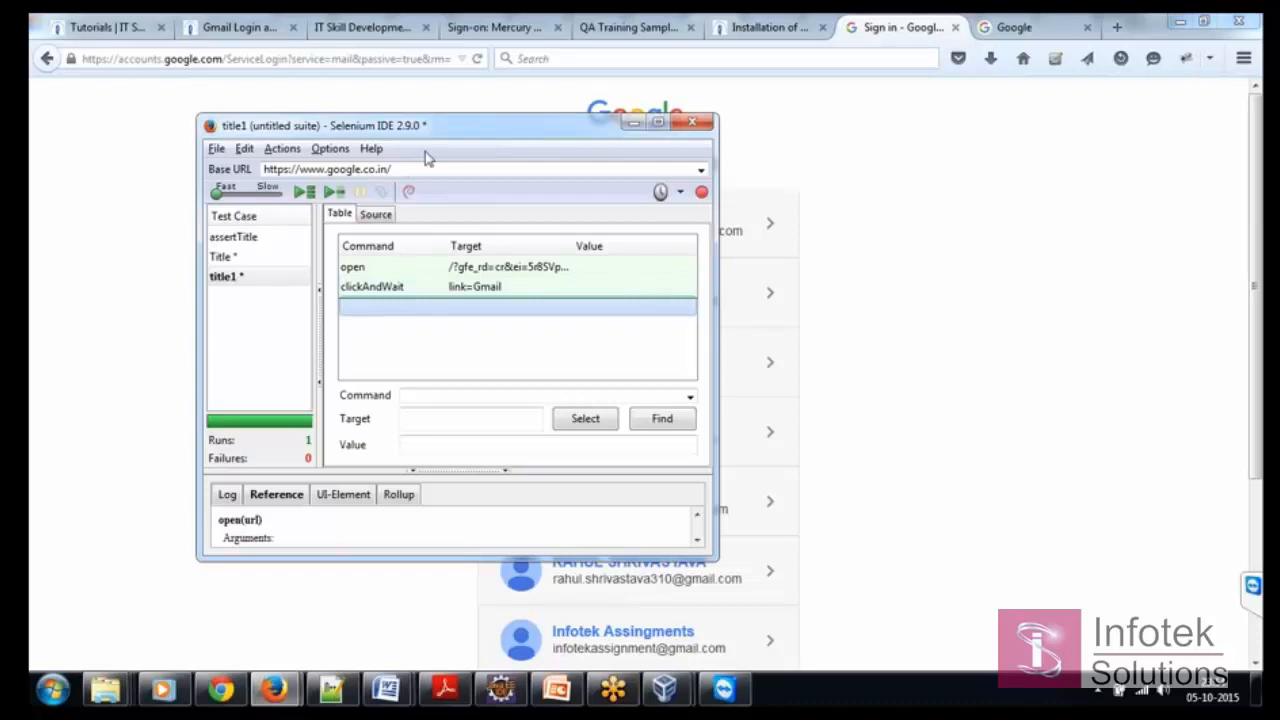
Set the new row's command to assertTitle via autocomplete.
drag(455, 125, 440, 157)
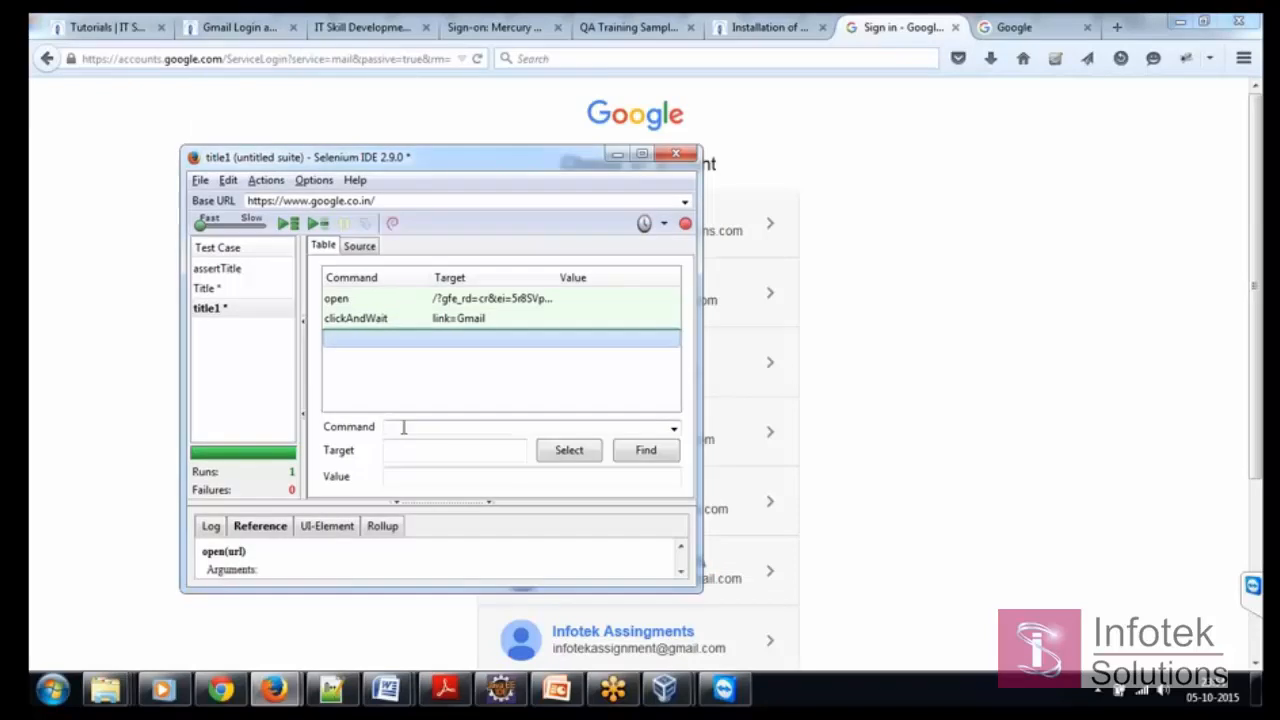
text(assertTi)
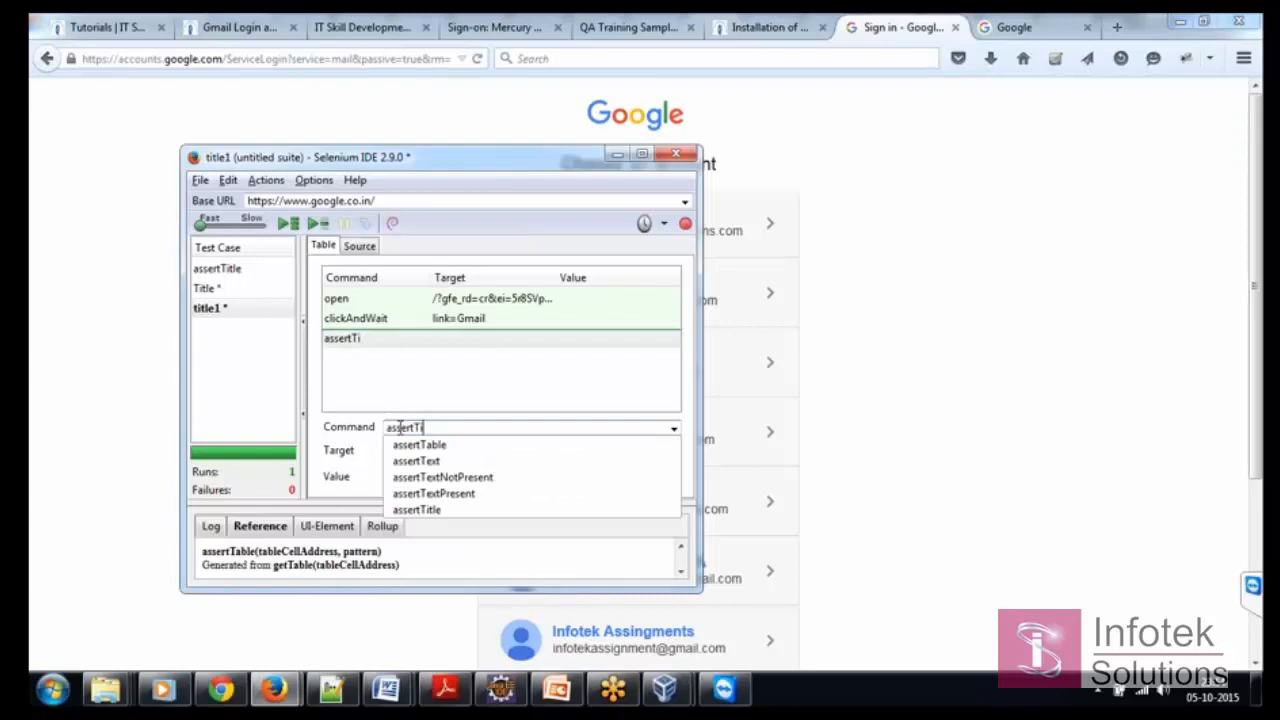
click(417, 509)
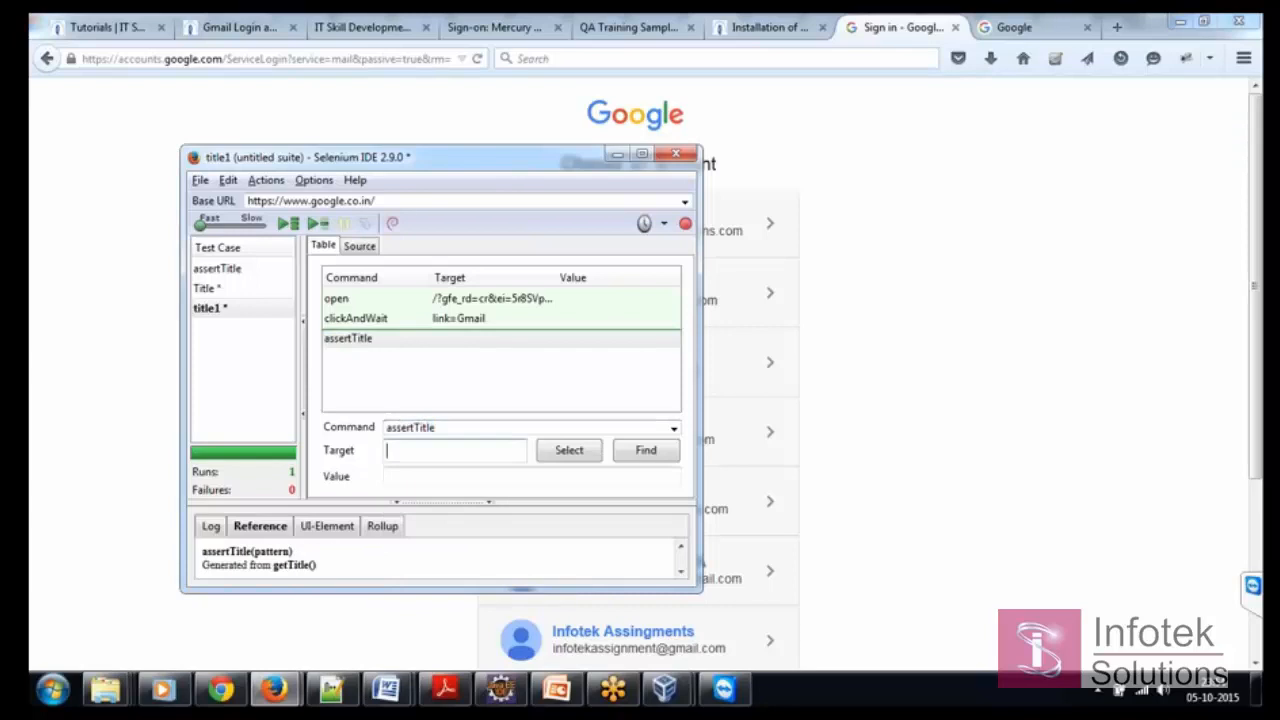
mouse_move(597, 333)
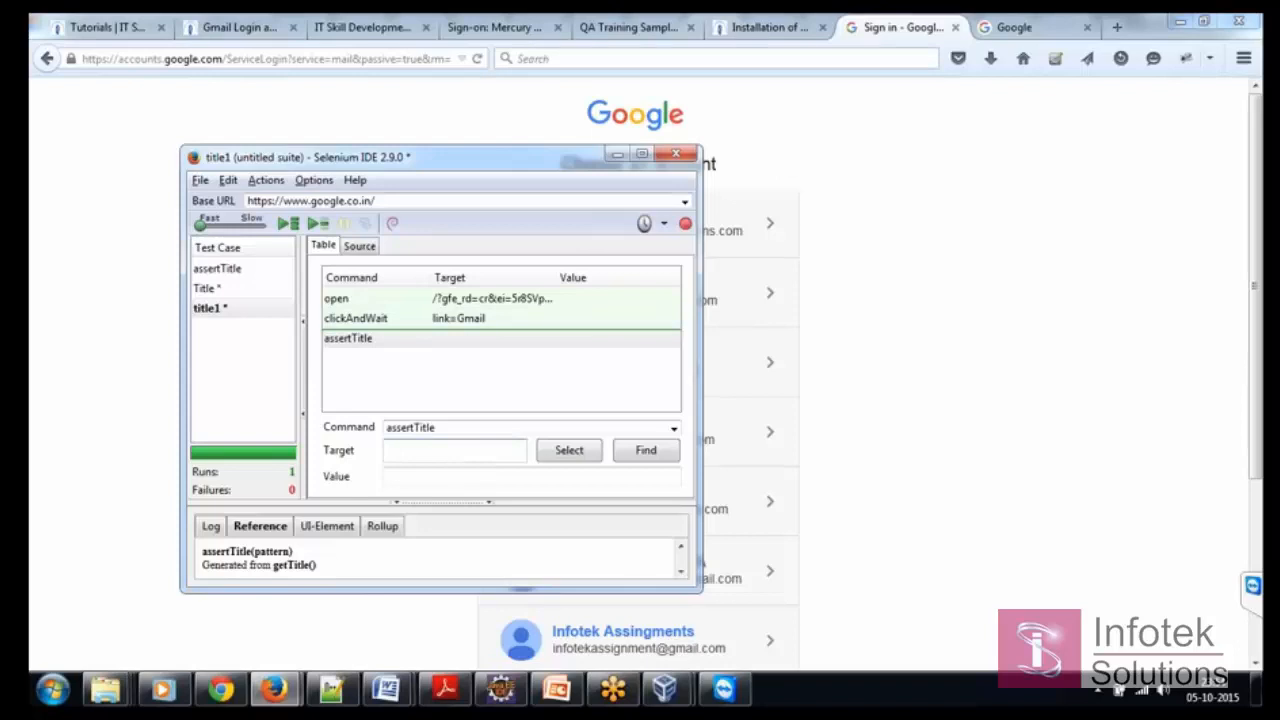
mouse_move(880, 170)
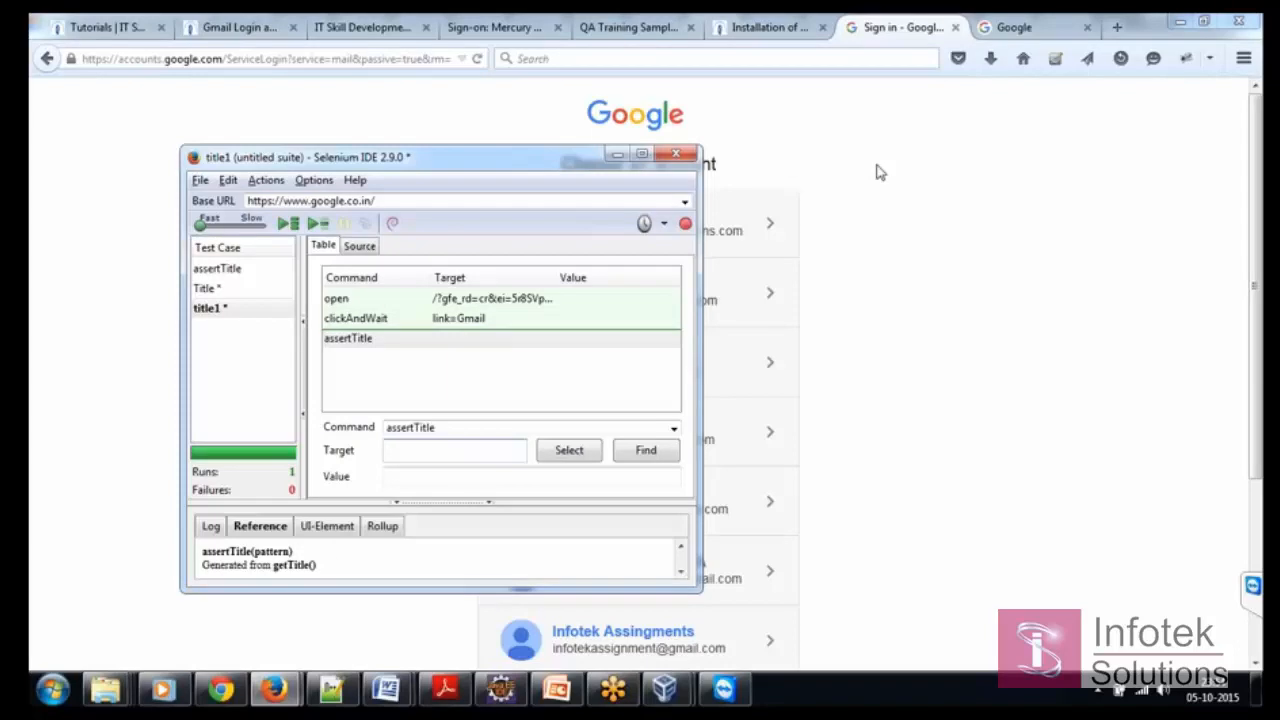
mouse_move(892, 98)
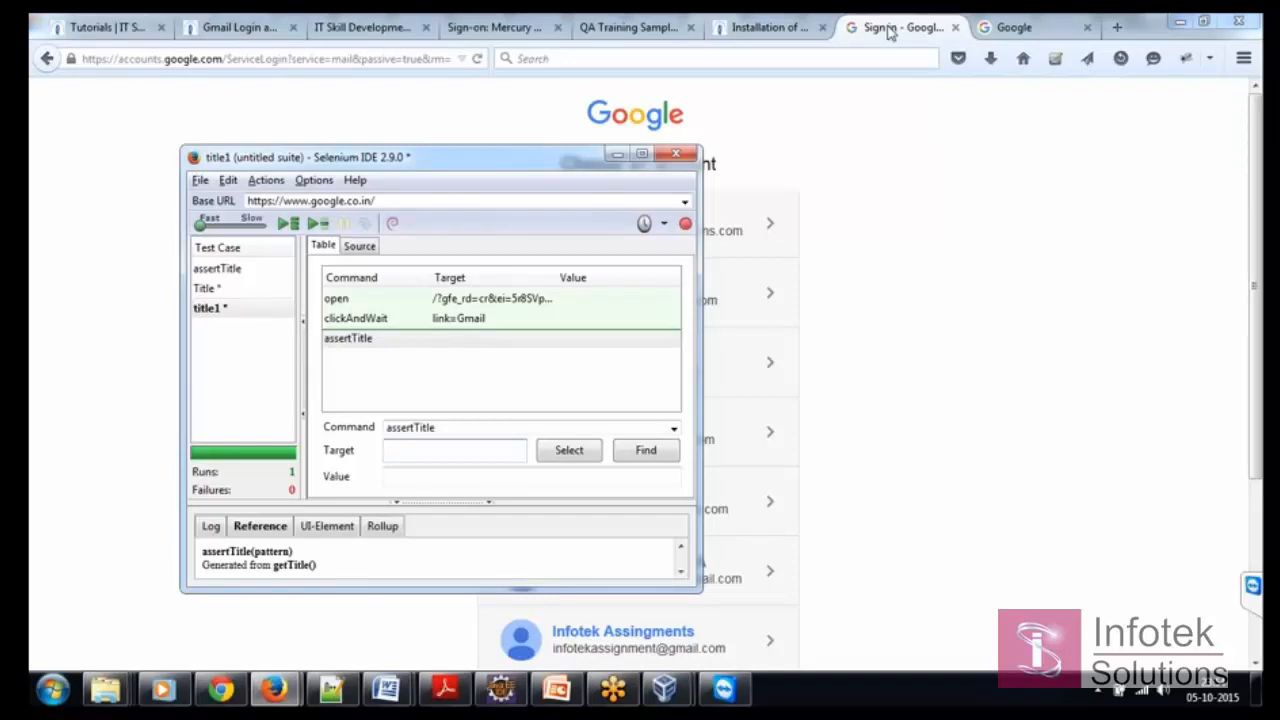
Check the page title and enter 'Sign in - Google Accounts' as the assertTitle target.
click(454, 450)
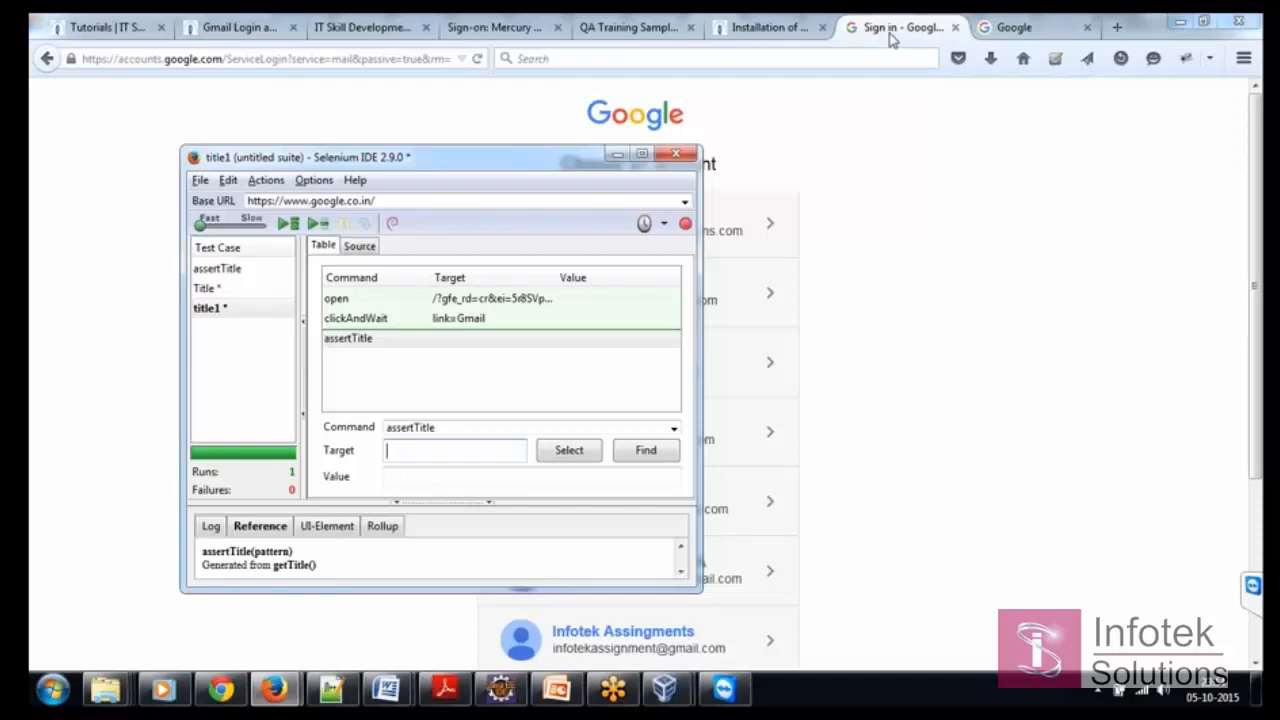
mouse_move(900, 27)
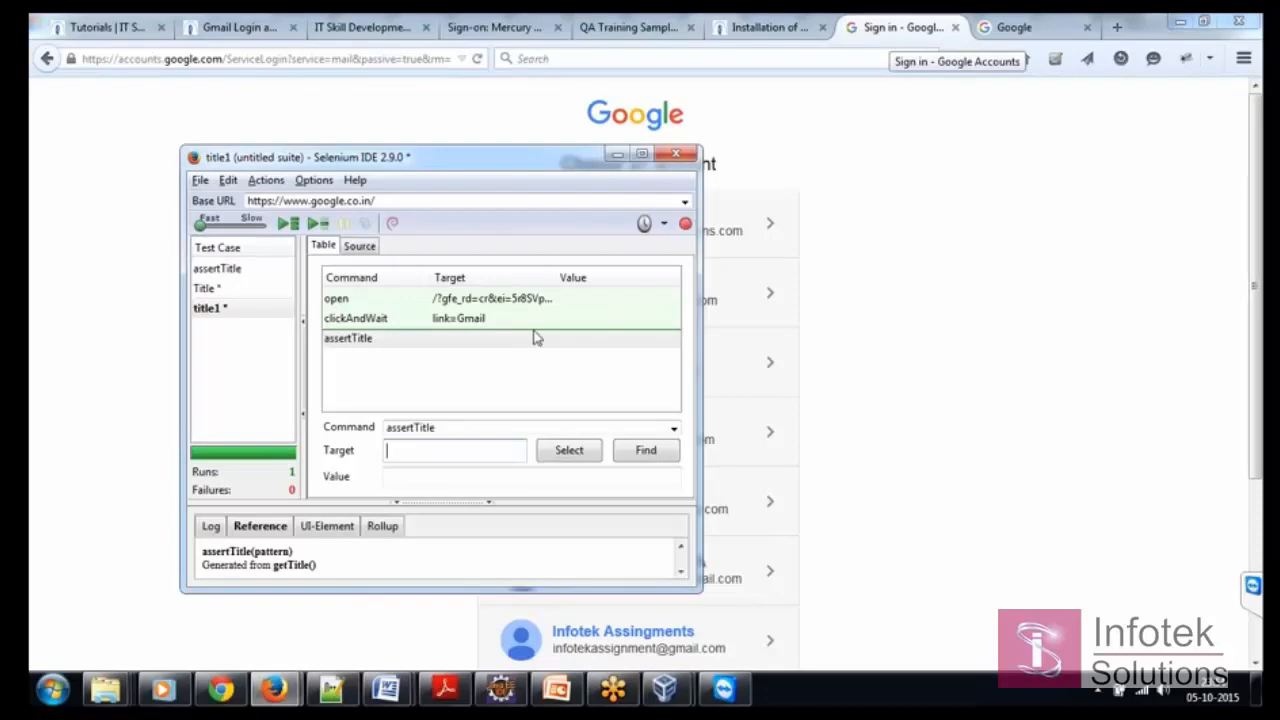
text(Sig)
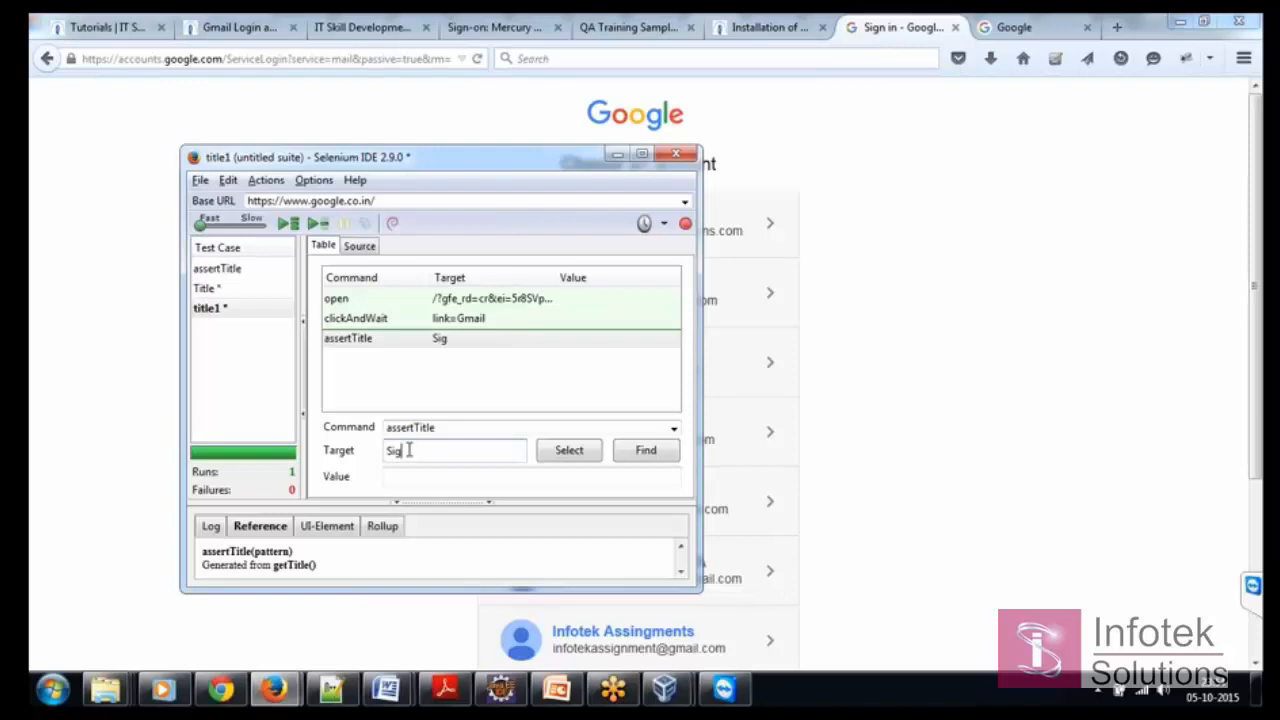
text(n in - Google Accounts)
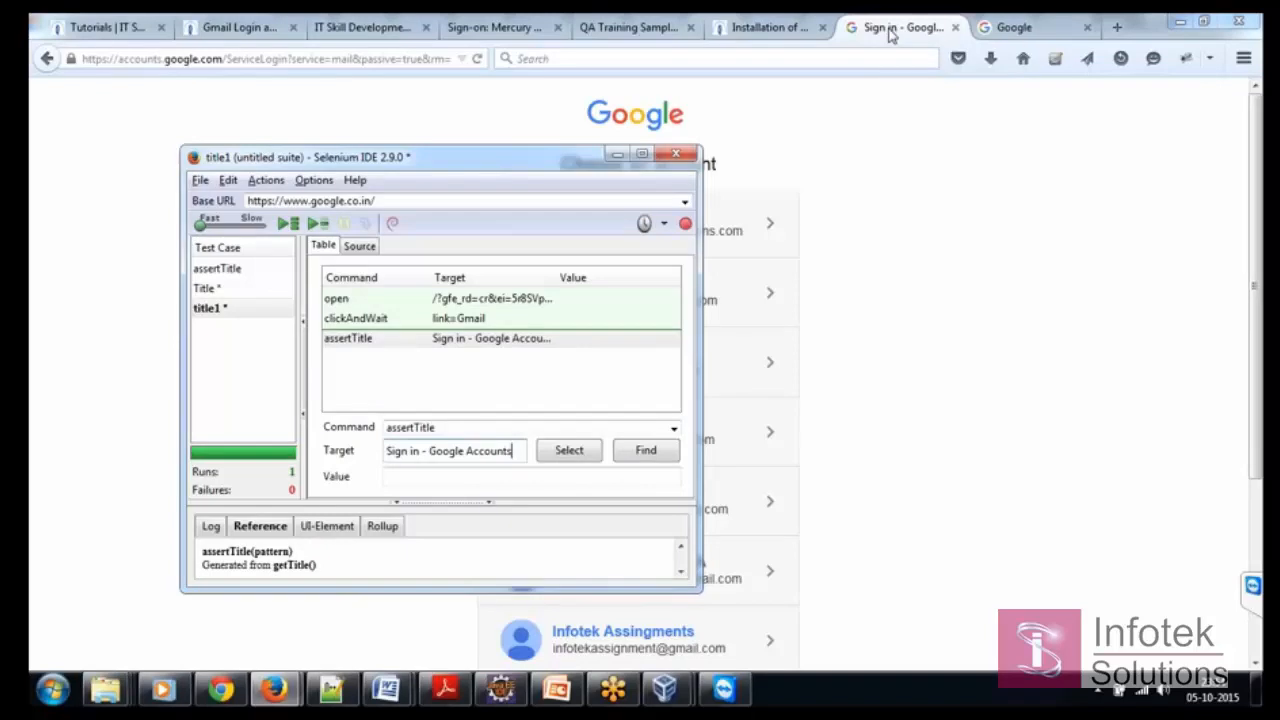
mouse_move(897, 27)
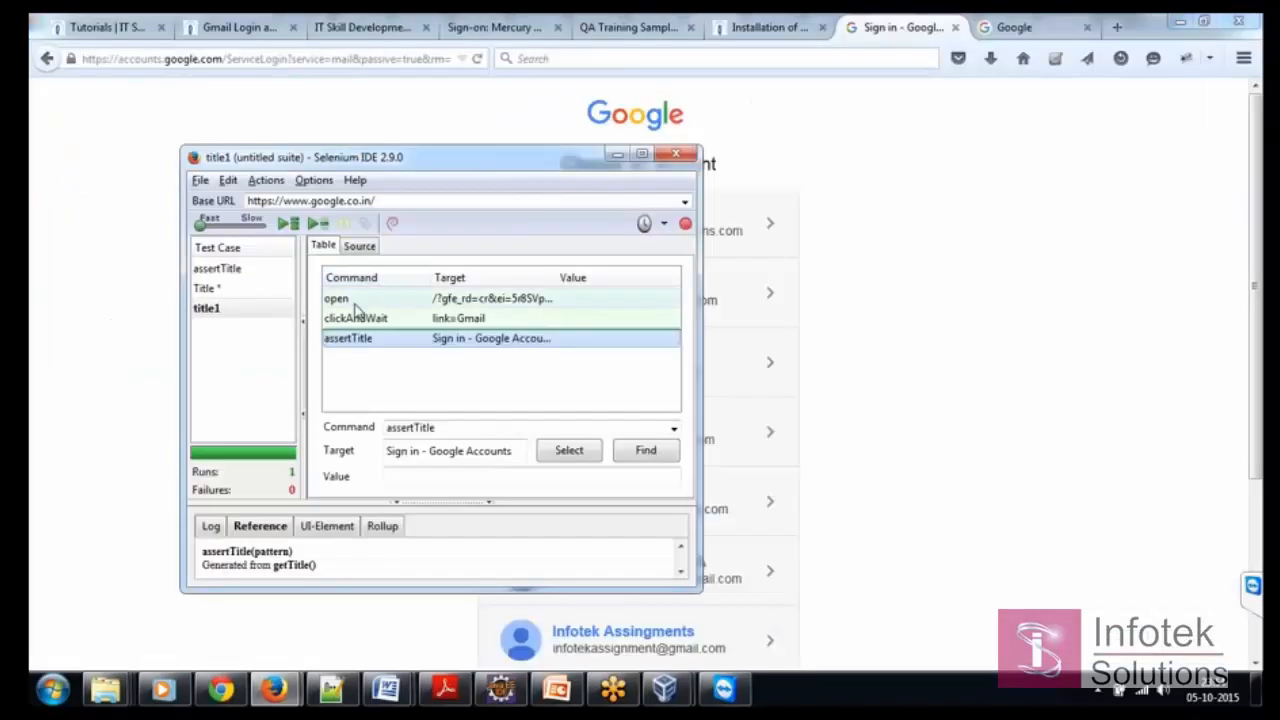
Play back the title1 test case until all three steps pass.
click(336, 298)
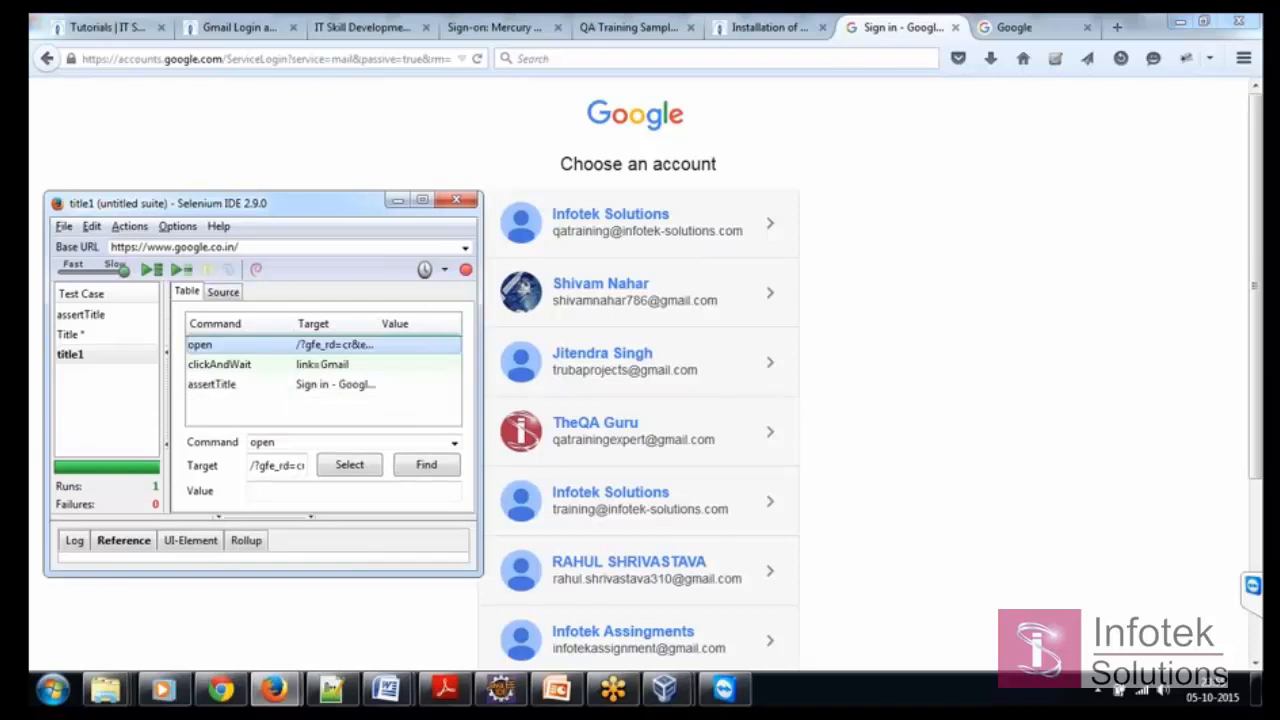
click(149, 270)
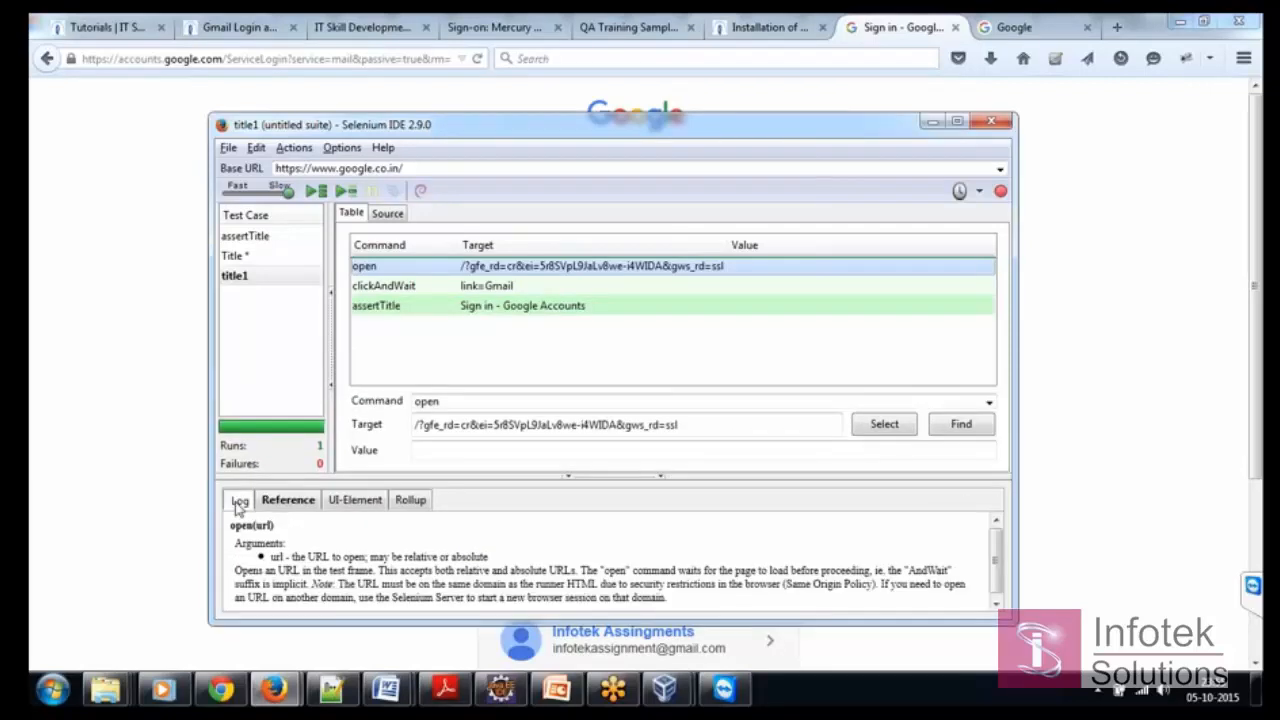
Review the log entries for the run, ending in 'Test case passed'.
click(239, 499)
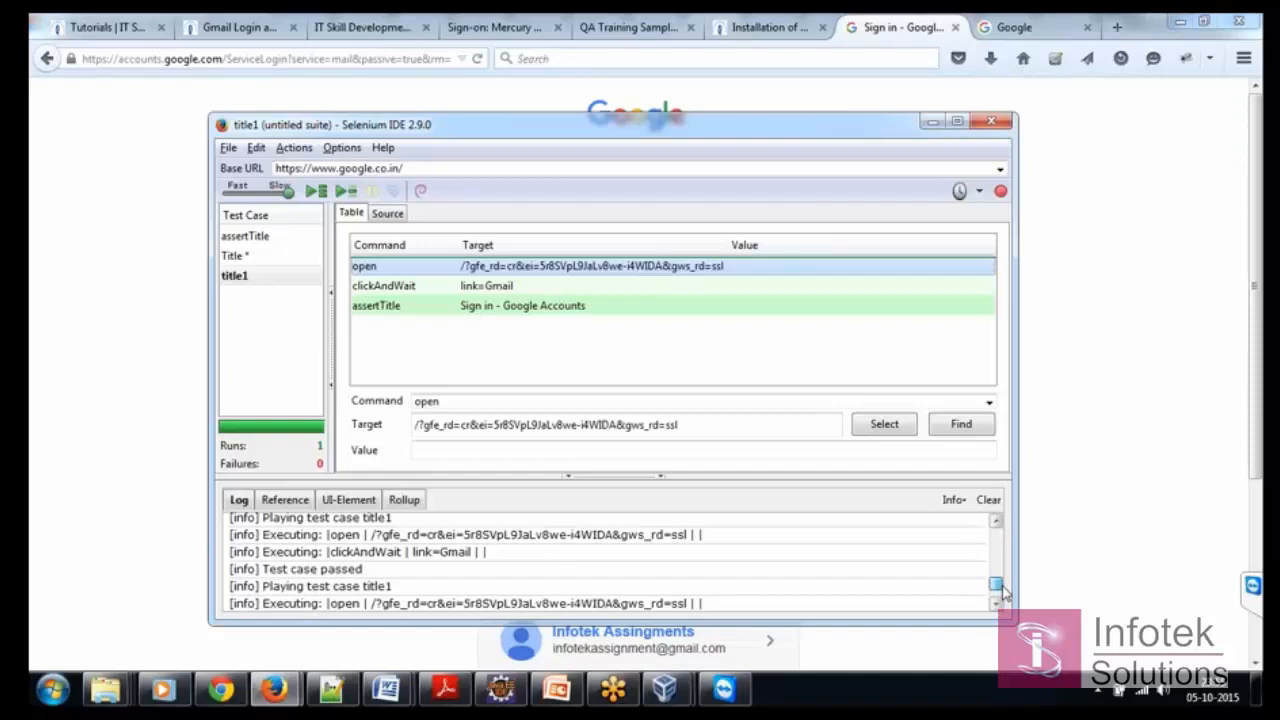
scroll(down, 3)
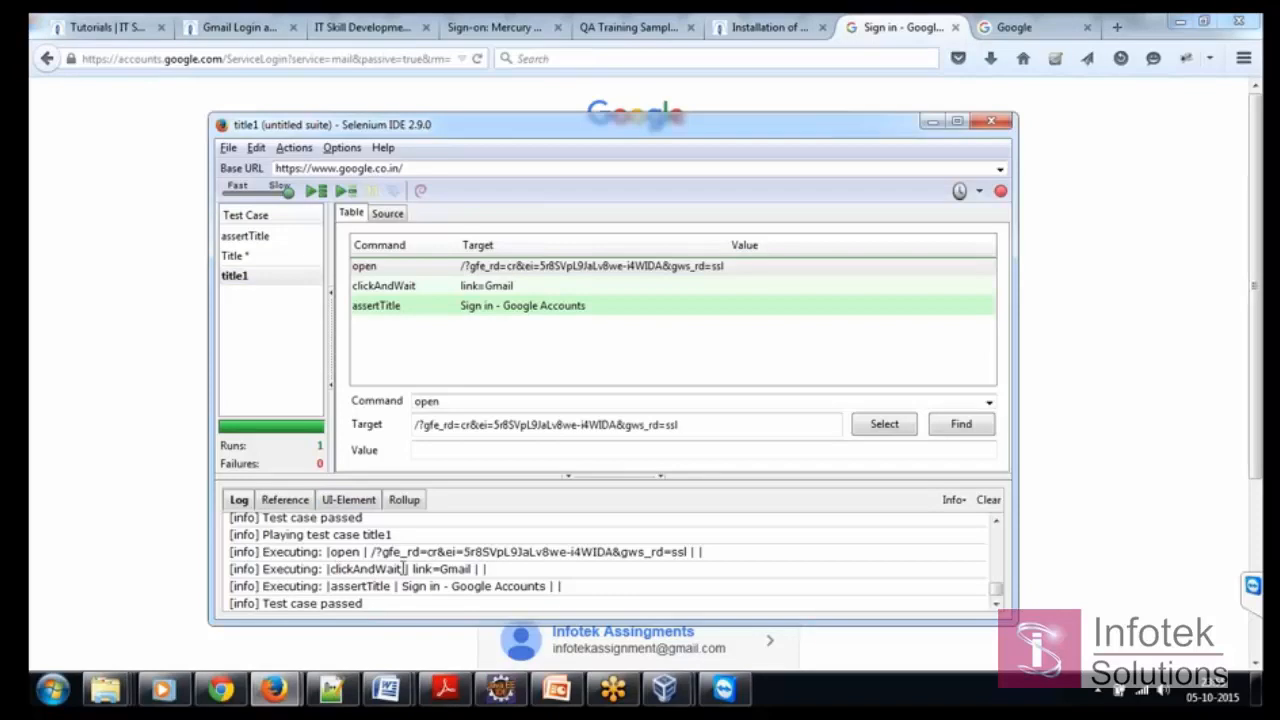
double_click(365, 569)
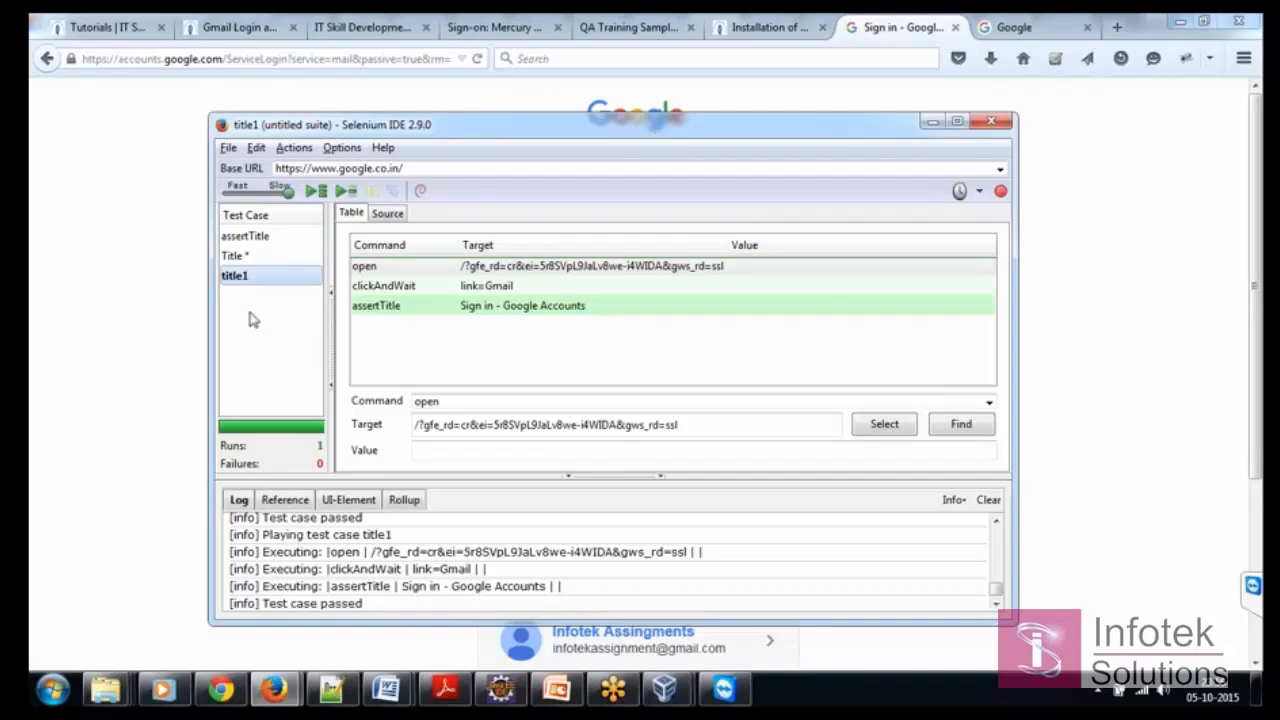
mouse_move(258, 330)
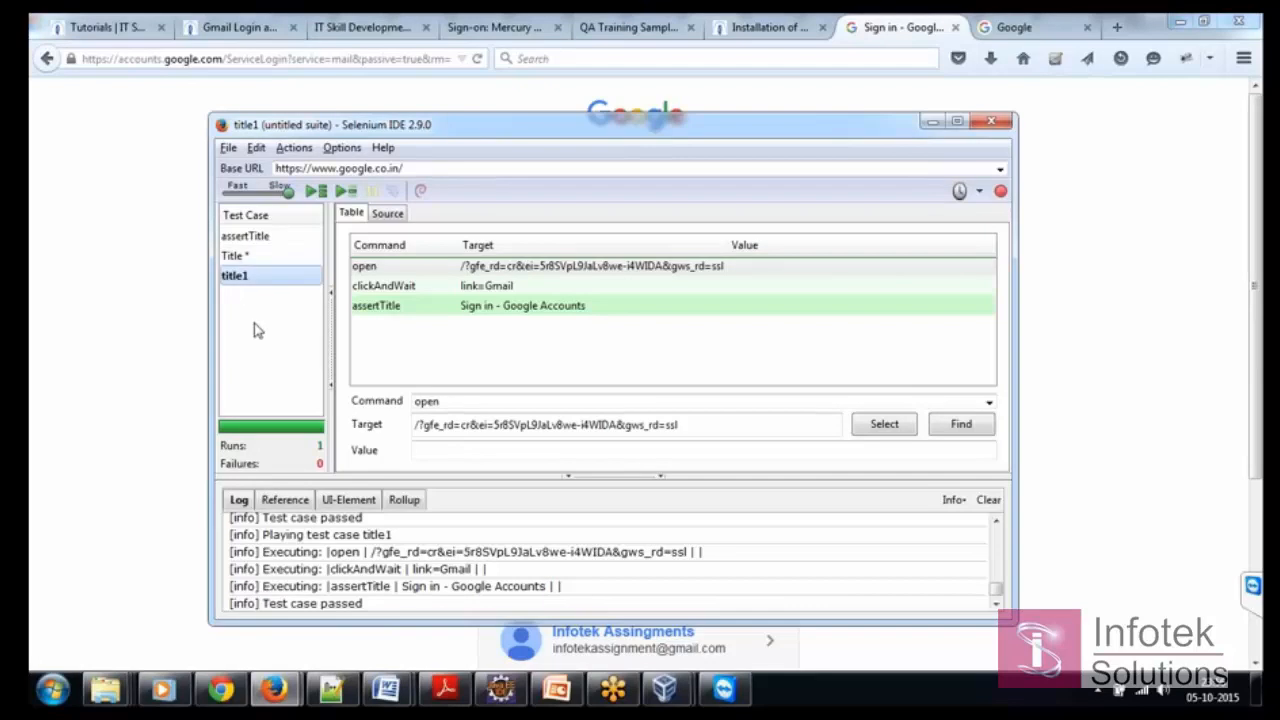